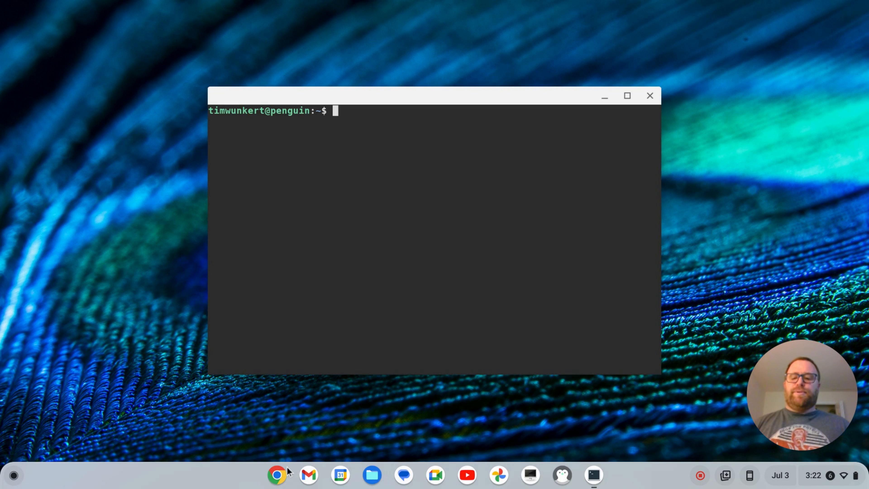
Step: Search the web for 'vim plug' and land on the junegunn/vim-plug GitHub repository
left_click(278, 476)
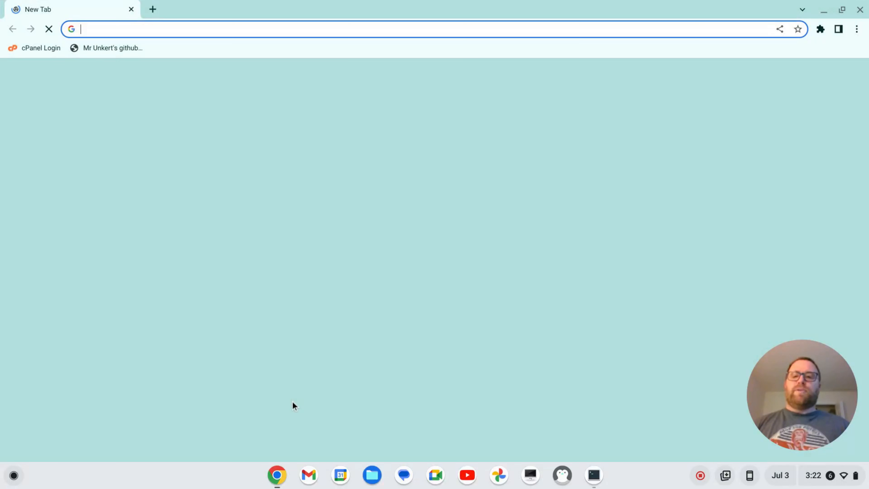
type("vim p")
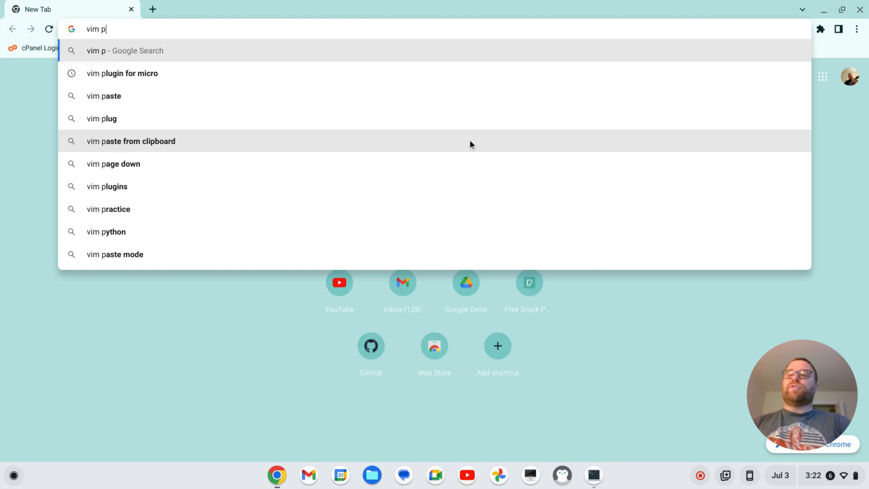
left_click(102, 119)
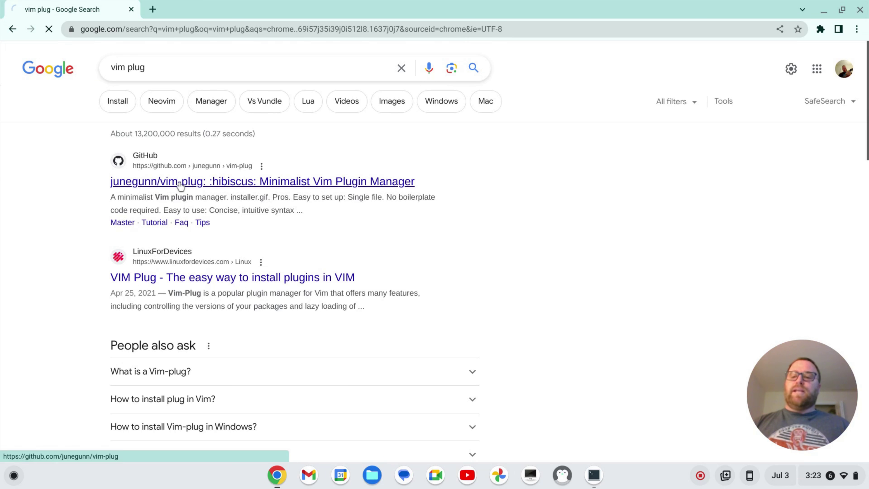
left_click(186, 181)
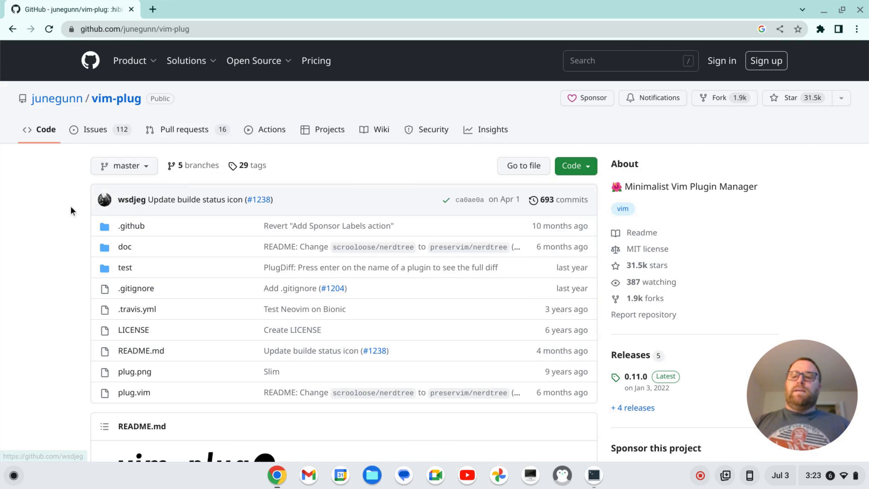
Step: Bring the README's Installation > Vim > Unix section into view
scroll("down", 3)
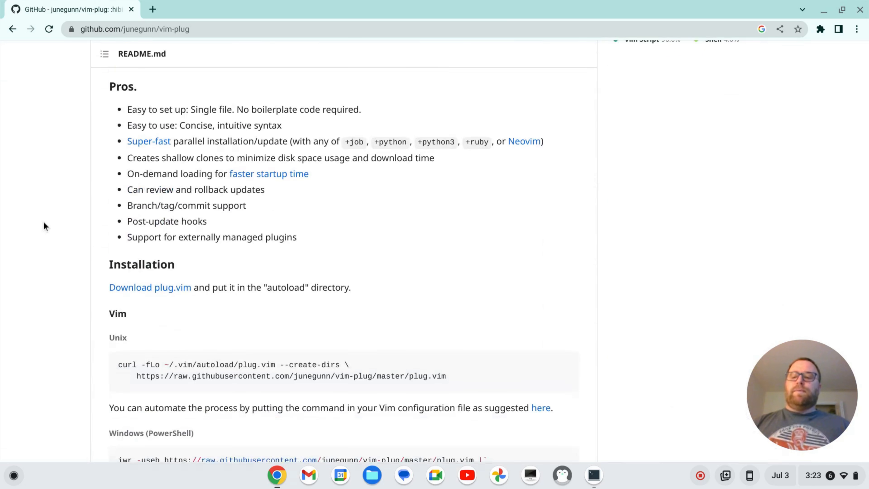
scroll("down", 3)
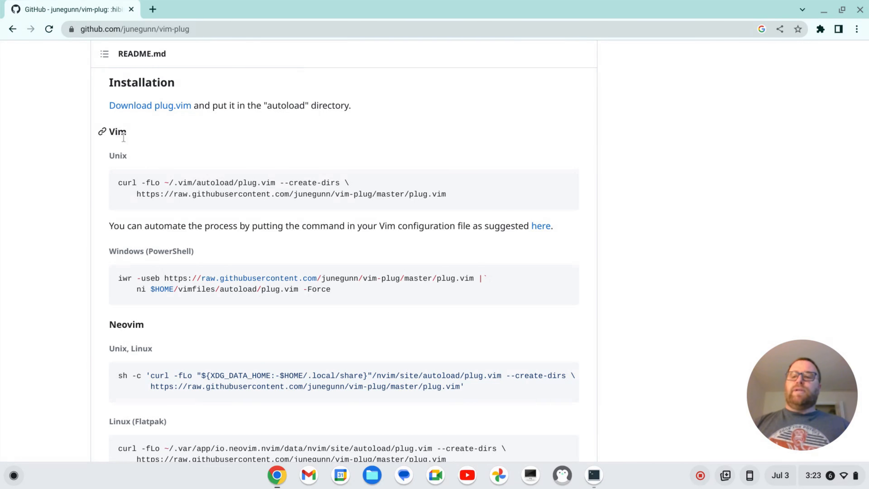
mouse_move(565, 185)
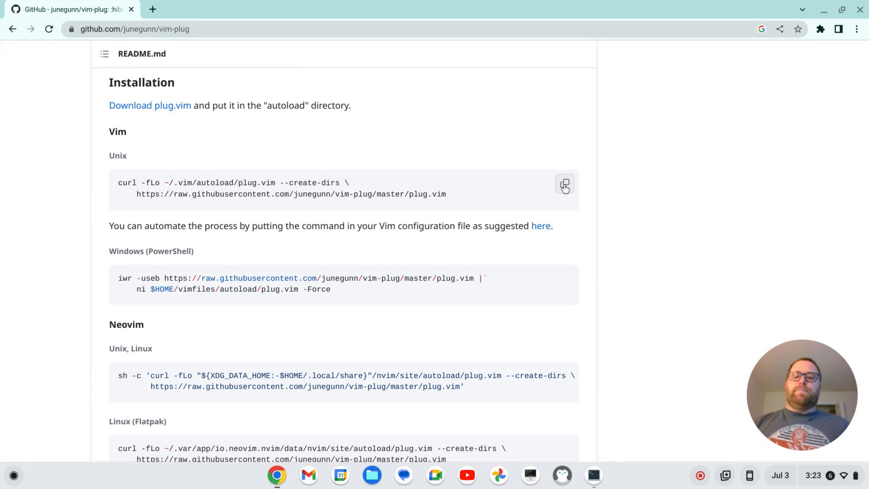
Step: Run the copied Unix curl command in Terminal to download plug.vim, then hide the terminal
left_click(594, 479)
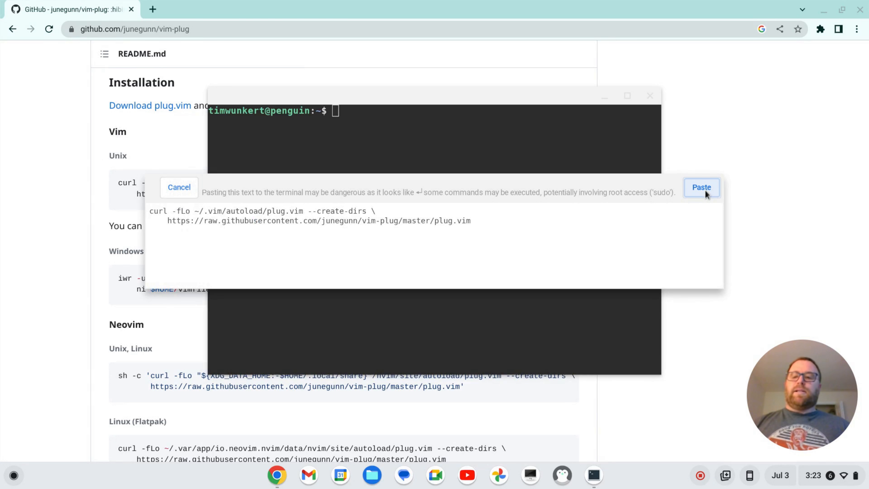
left_click(703, 188)
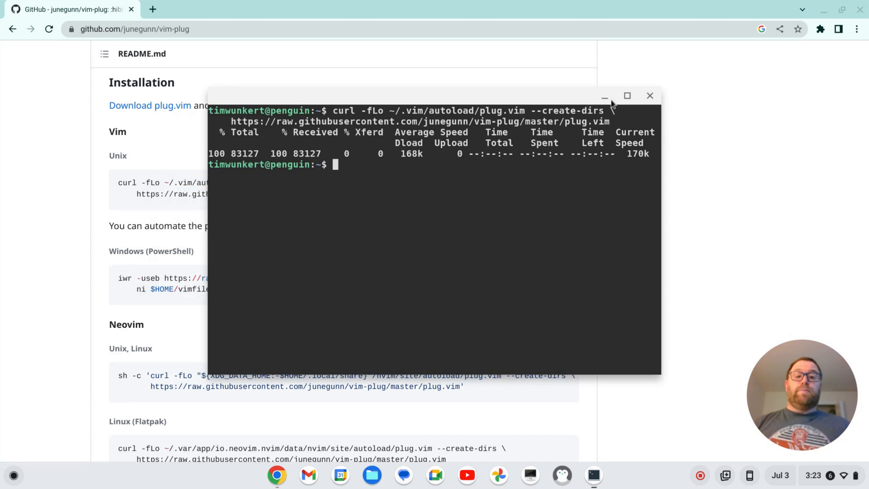
left_click(650, 96)
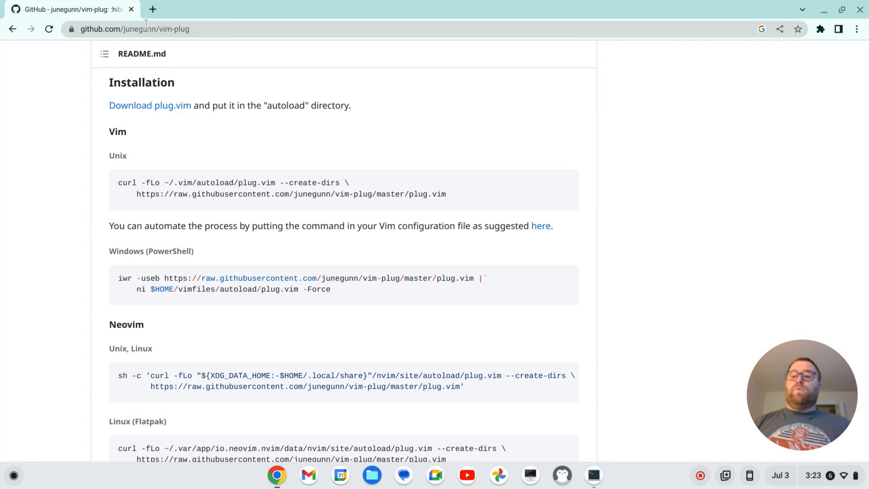
Step: Search the web for 'emmet vim' and land on the mattn/emmet-vim GitHub repository
type("emm")
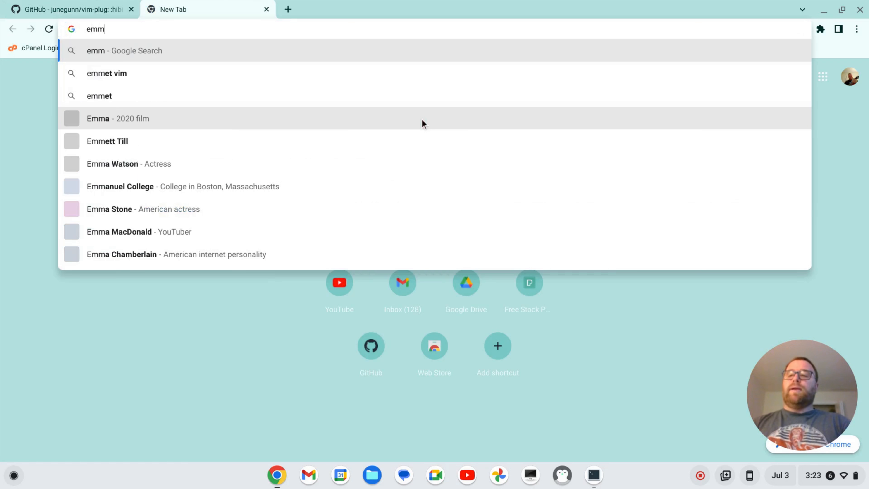
left_click(107, 73)
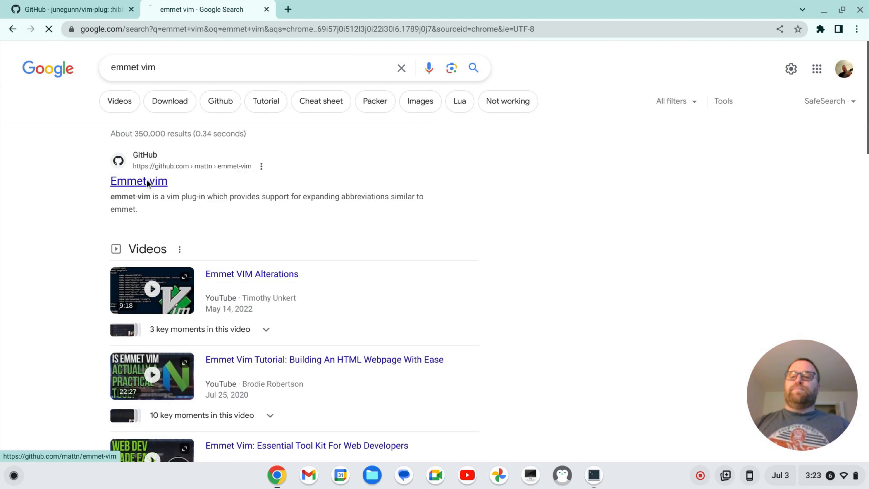
left_click(139, 181)
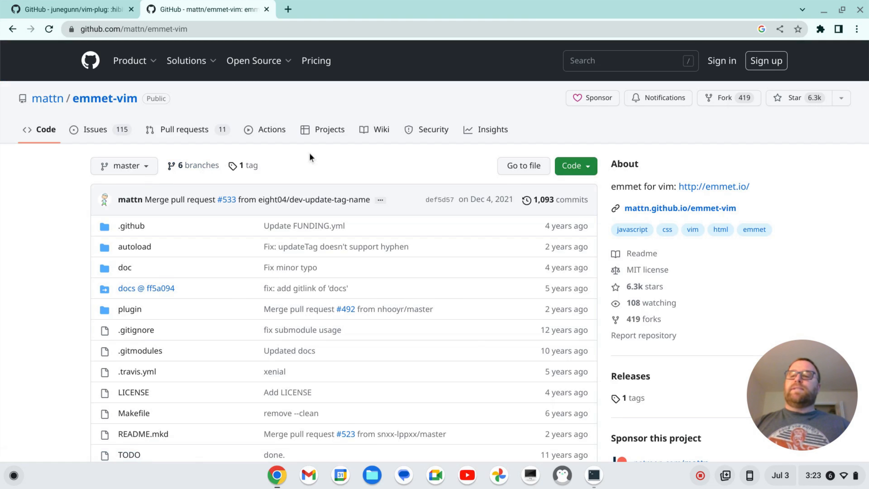
mouse_move(405, 175)
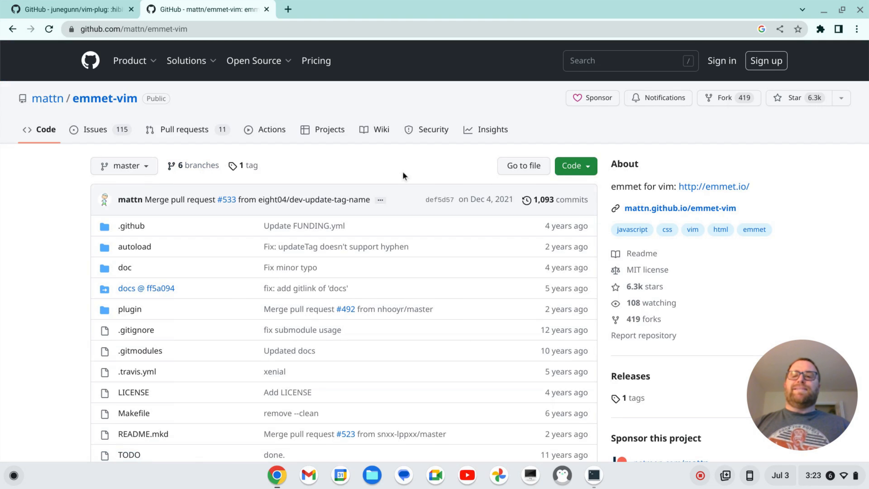
Step: Start editing a new ~/.vimrc in Vim from the terminal, then return to the browser
left_click(186, 60)
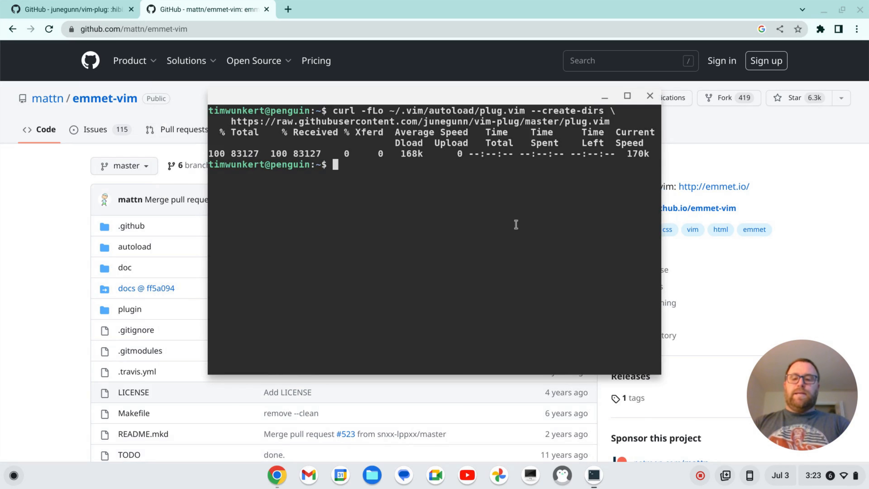
type("vim .")
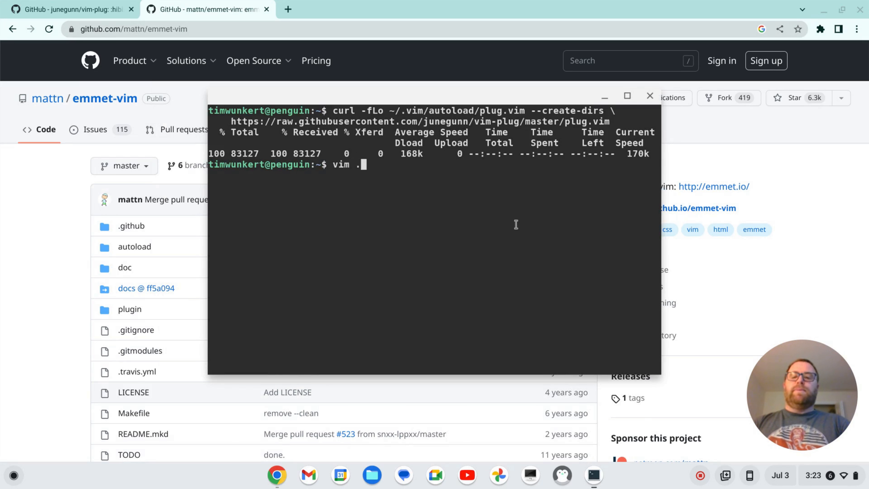
key("Return")
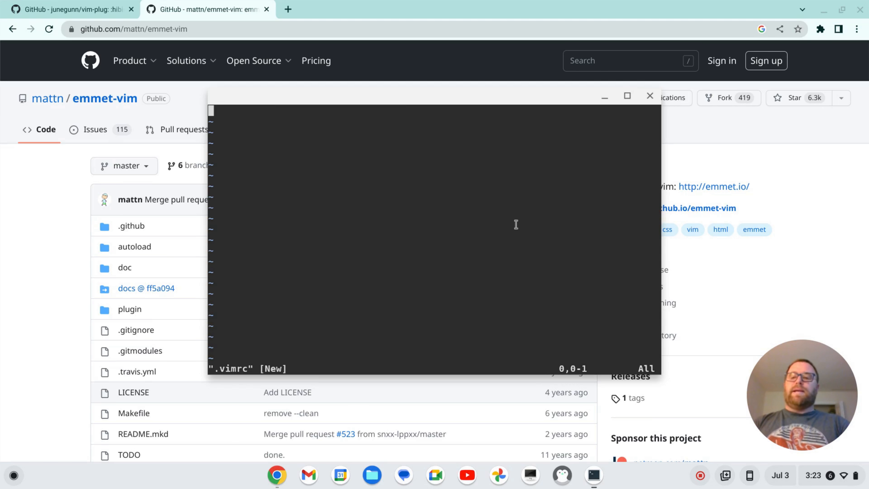
left_click(74, 9)
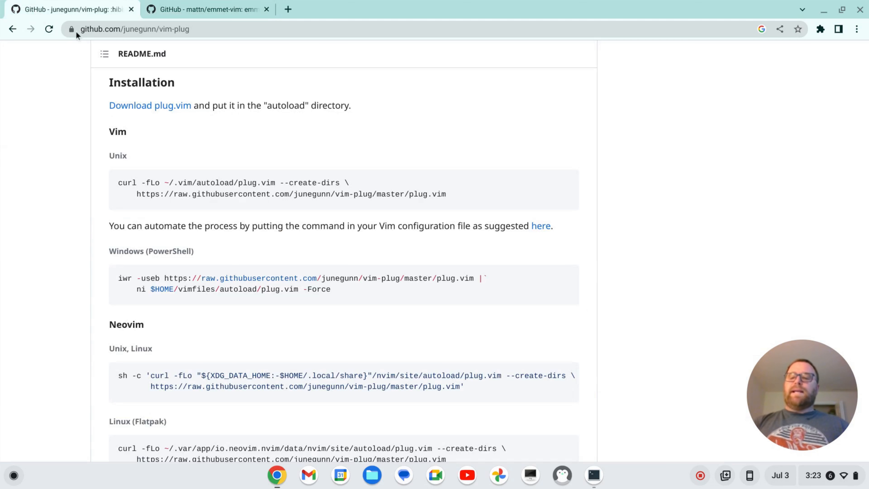
Step: Scroll the vim-plug README to the Usage section's example call plug#begin() block
scroll("down", 3)
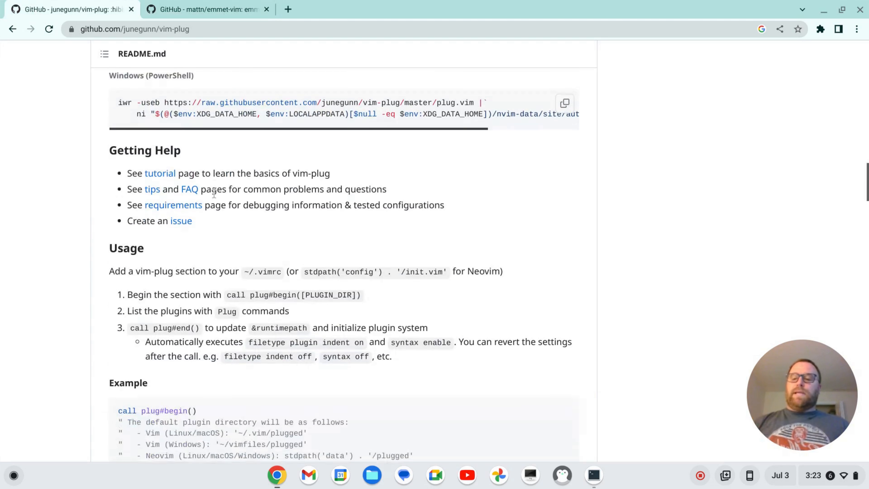
scroll("down", 3)
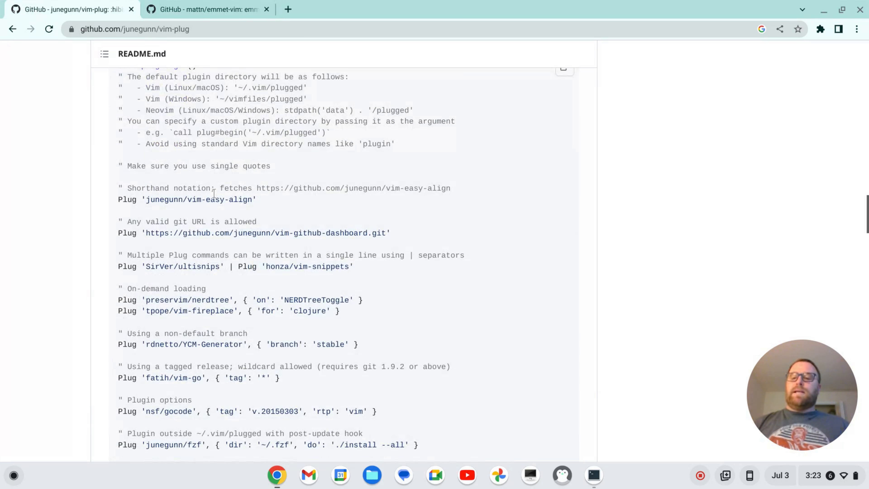
scroll("up", 3)
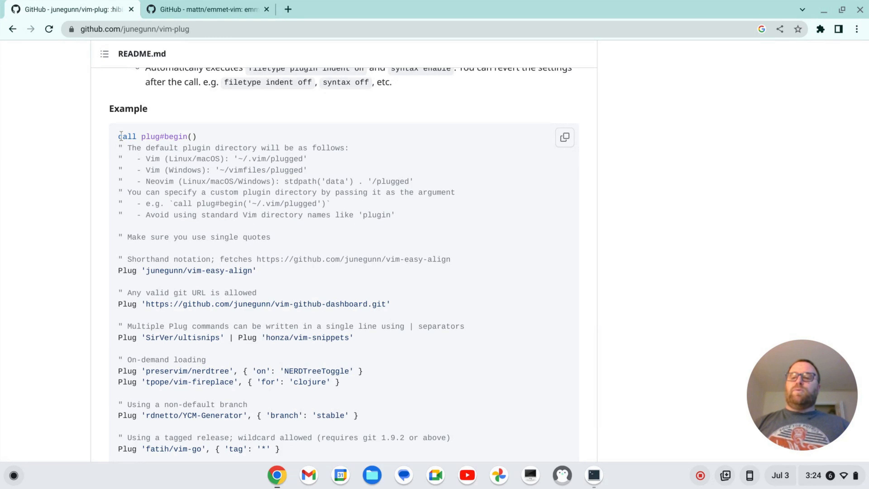
mouse_move(341, 271)
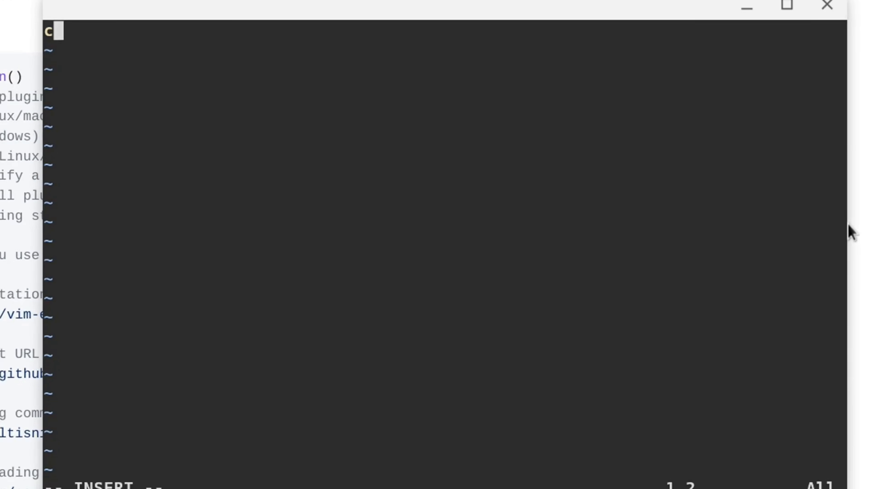
Step: Write call plug#begin() and call plug#end() lines with a Plug ' entry begun between them
type("all plug#")
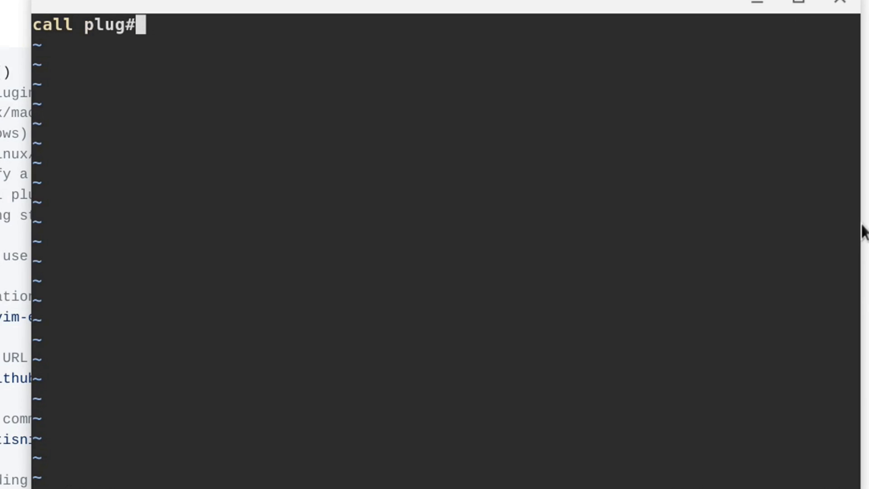
type("begin()")
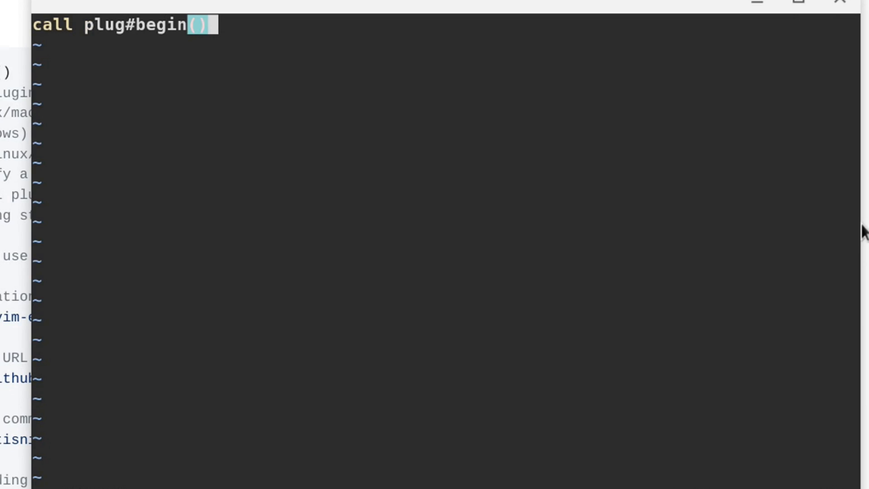
type("call")
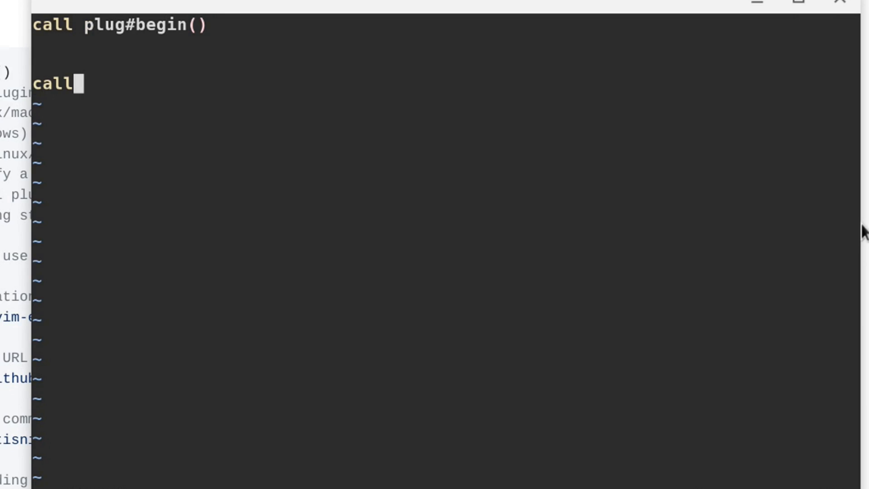
type("plug#")
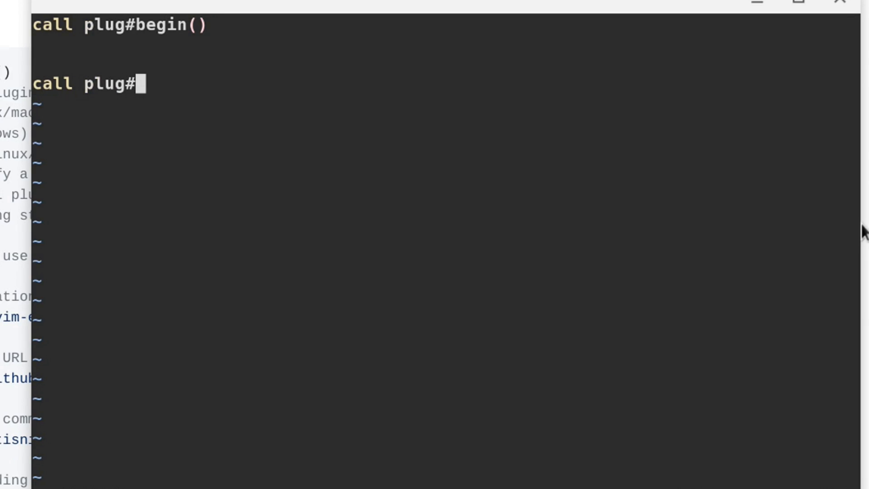
type("end()")
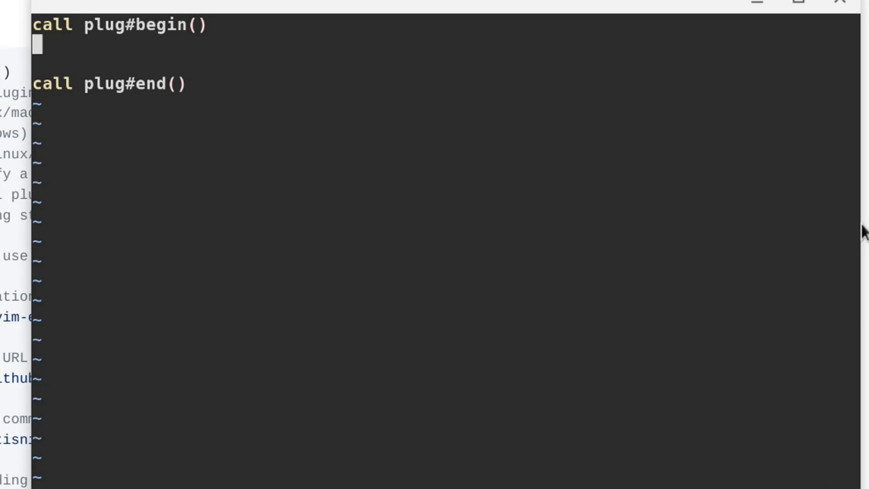
type("Plug '")
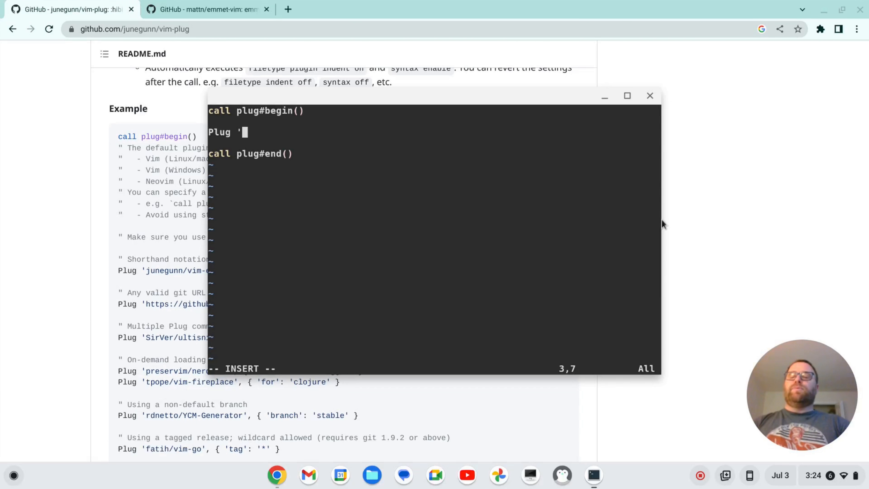
left_click(205, 9)
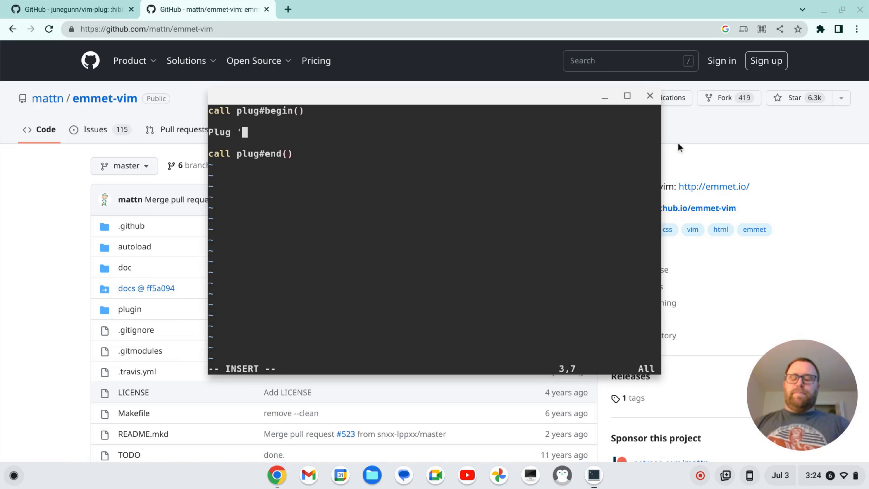
Step: Register Plug 'mattn/emmet-vim', save and source .vimrc, and run :PlugInstall
type("mattn/emmet-vim")
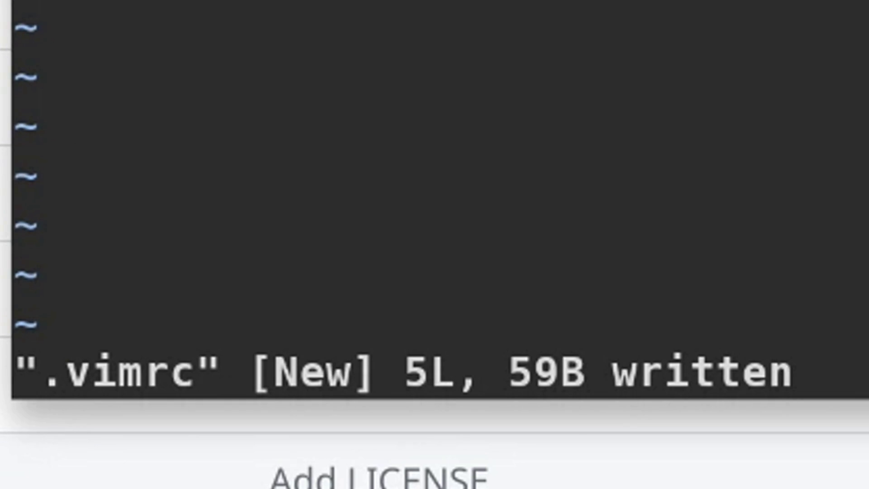
type(":so")
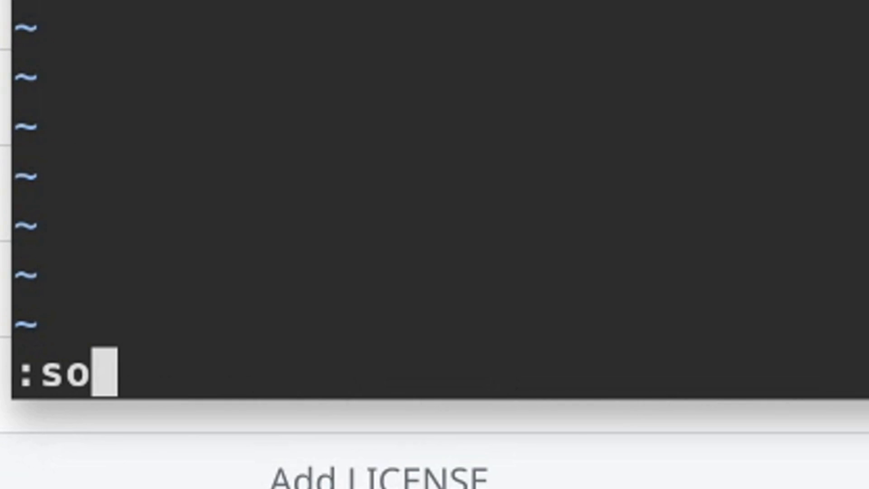
type("PlugInsta")
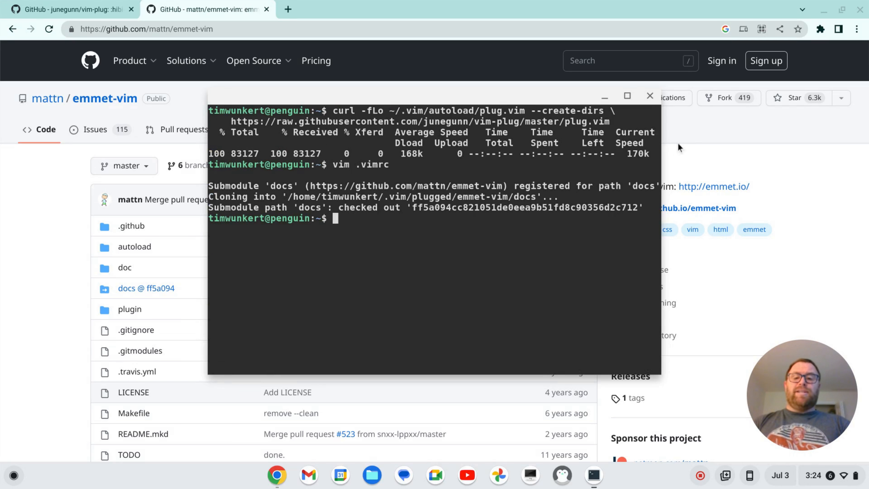
Step: Launch vim test.html from the terminal and enter insert mode
type("vim tes")
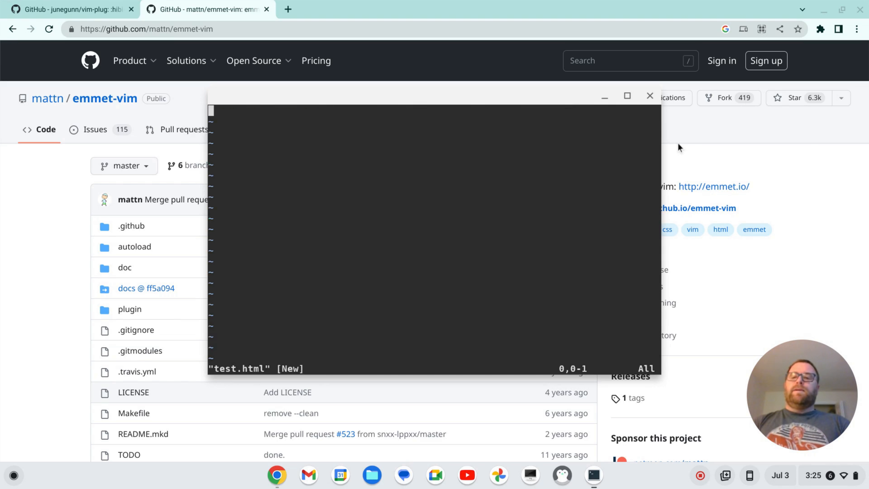
key("i")
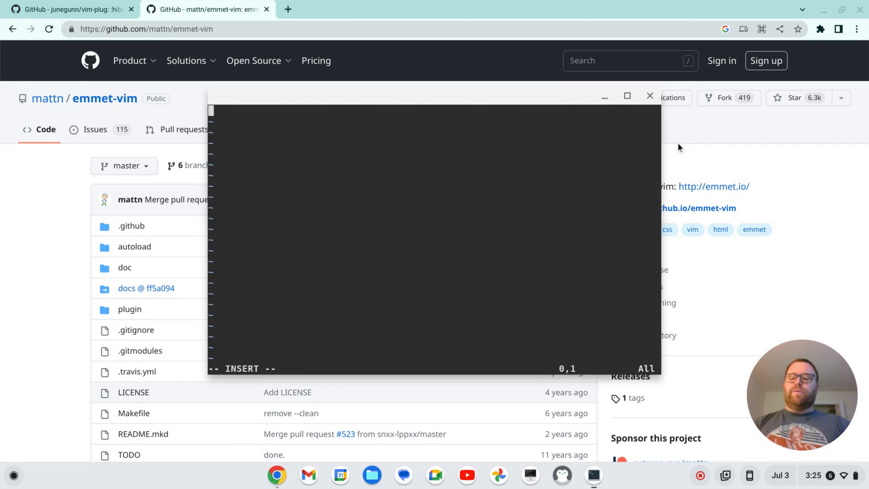